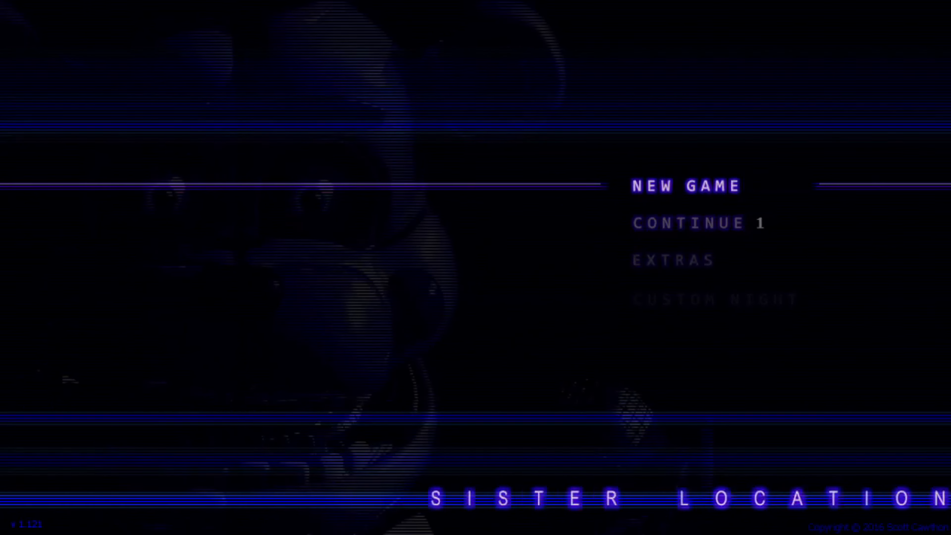
- Start a new game from the title screen and begin the Night 1 elevator ride
click(686, 186)
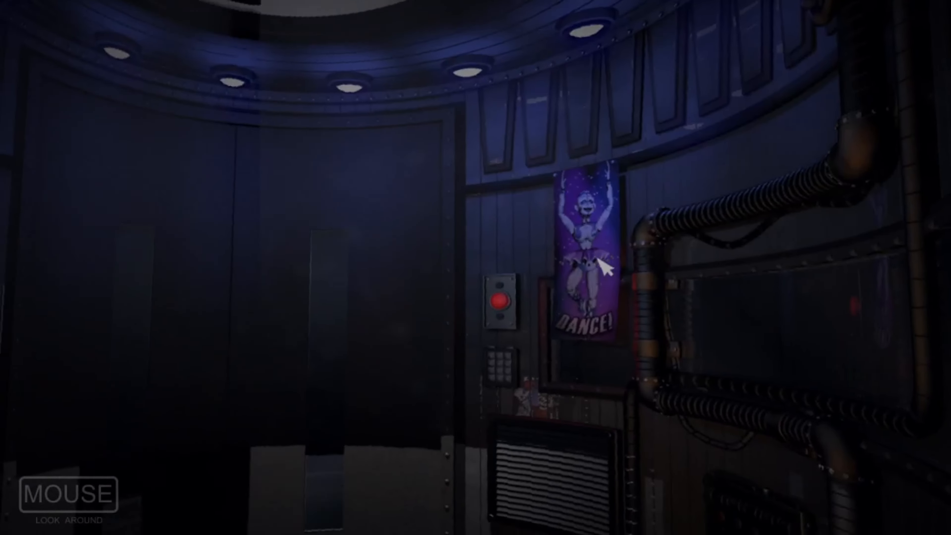
mouse_move(807, 464)
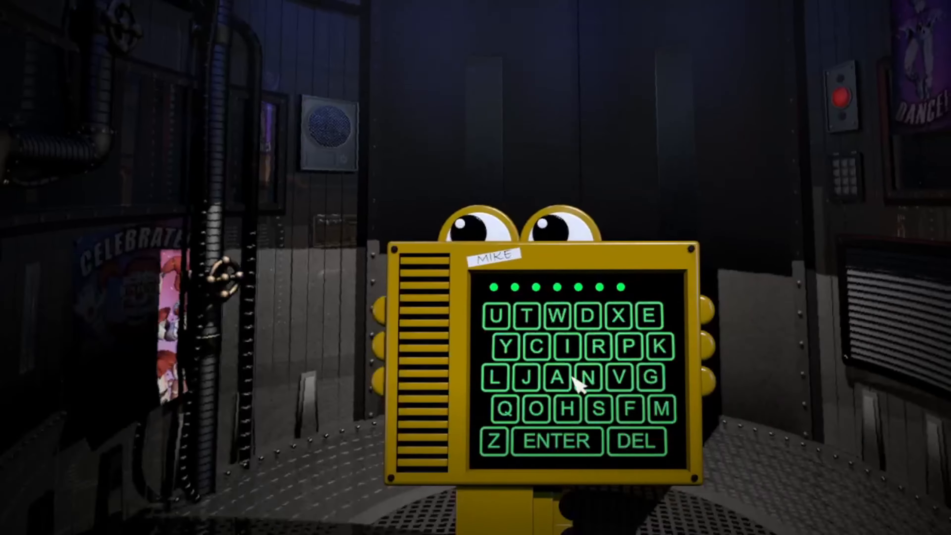
- Answer the elevator's name-entry prompt by choosing a letter on the yellow keypad
click(555, 441)
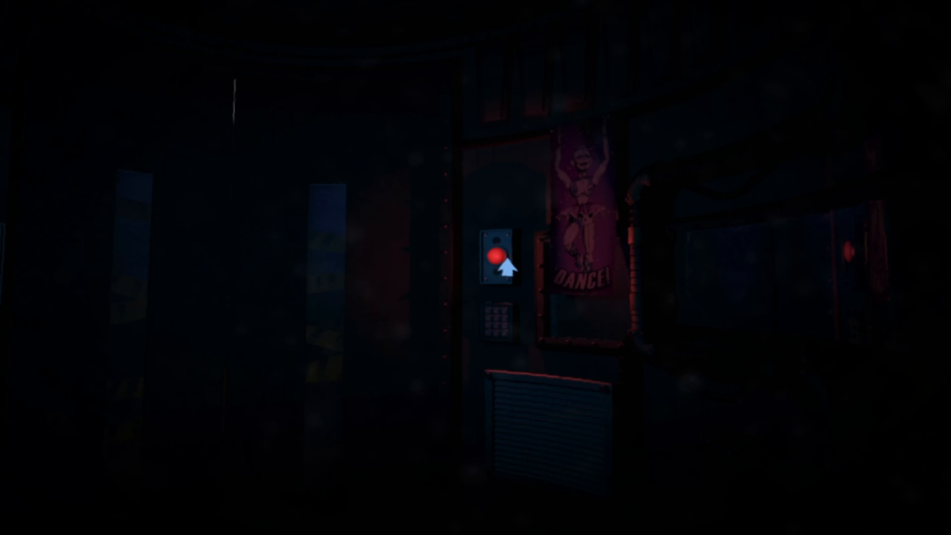
- Open the elevator doors with the red button and reach the Primary Control Module
click(495, 255)
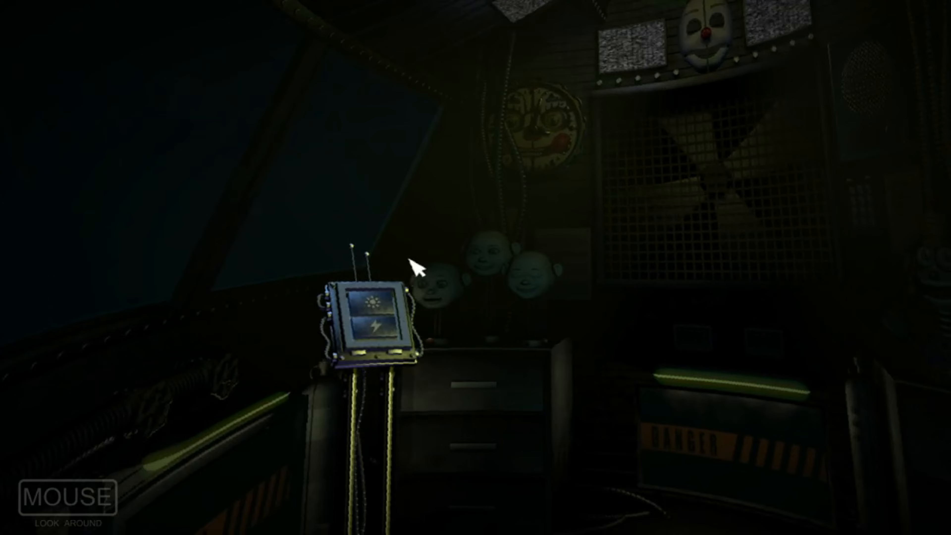
mouse_move(465, 289)
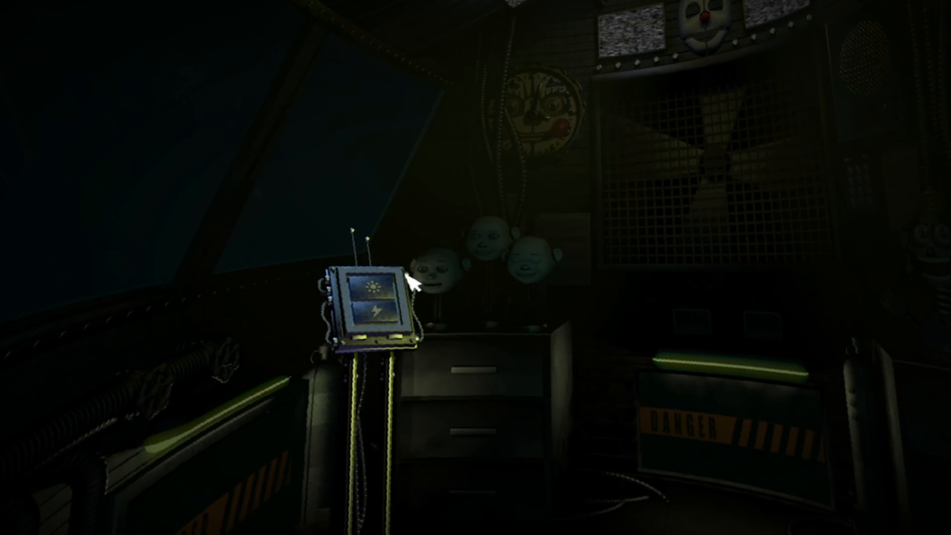
mouse_move(371, 310)
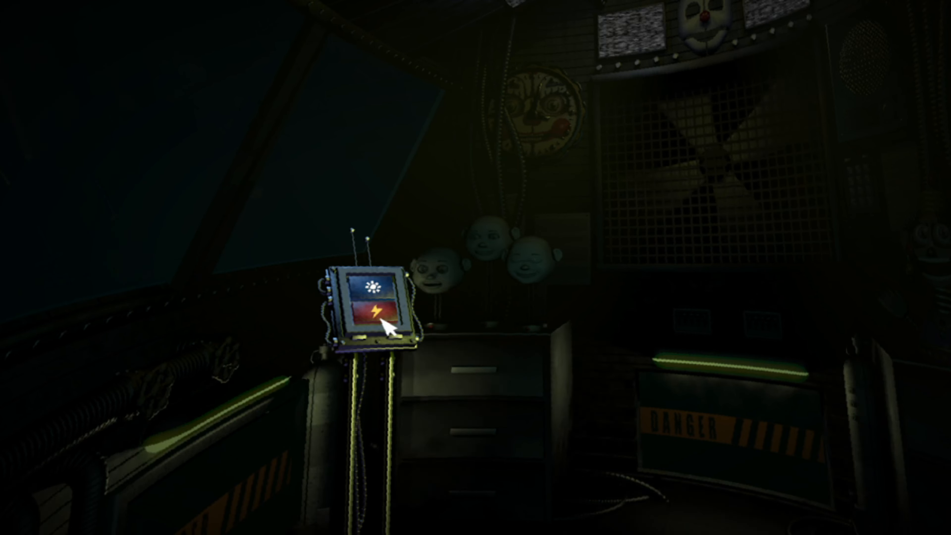
- Deliver a controlled shock to the left stage after checking it with the light
click(384, 311)
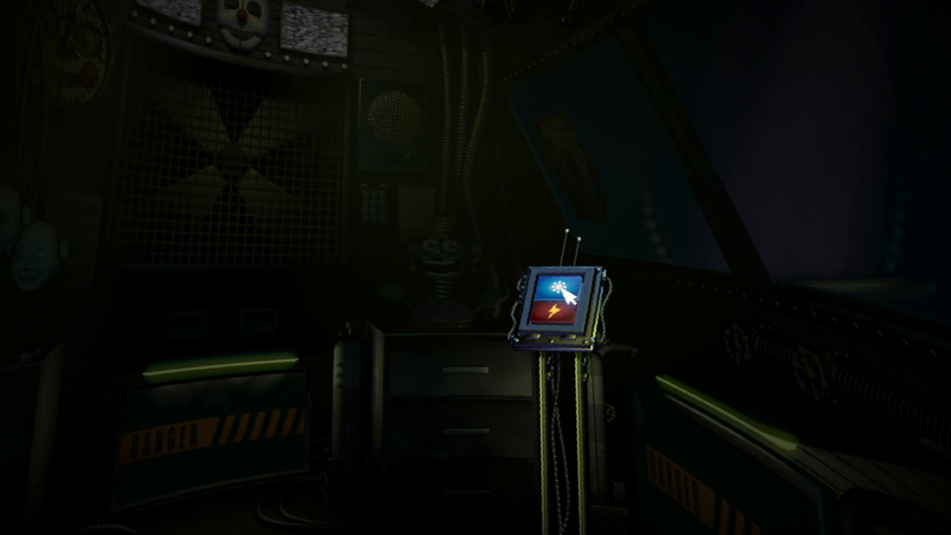
- Light the right stage, shock it twice, and light it again to confirm the animatronic is back
click(563, 298)
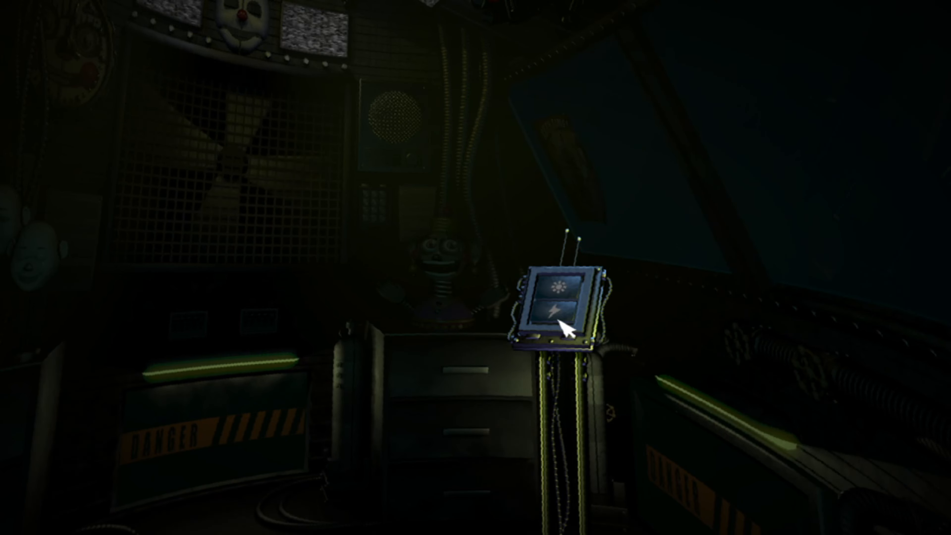
click(558, 313)
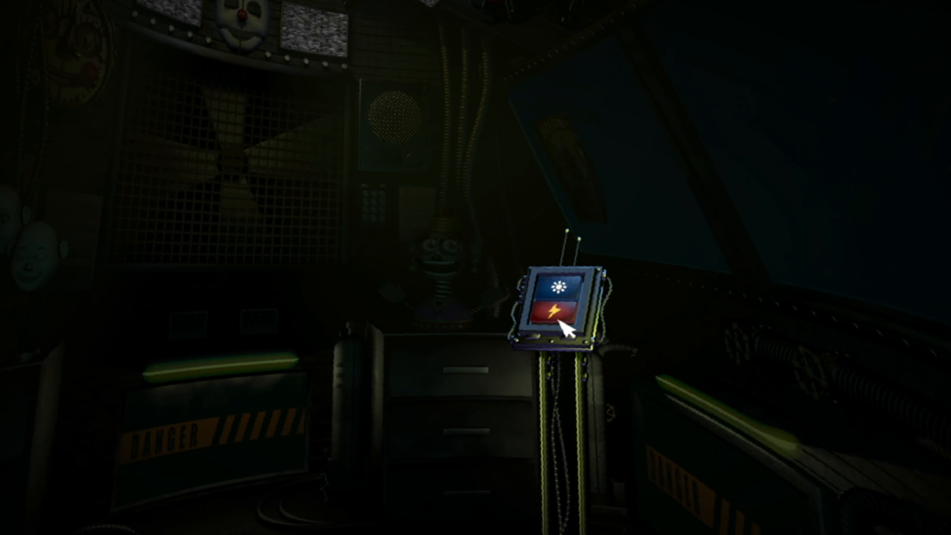
click(561, 289)
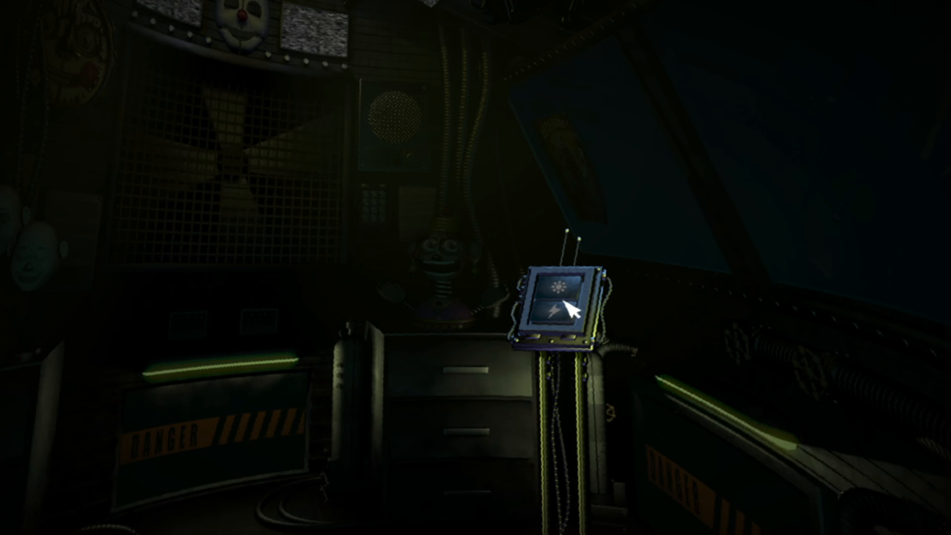
click(558, 309)
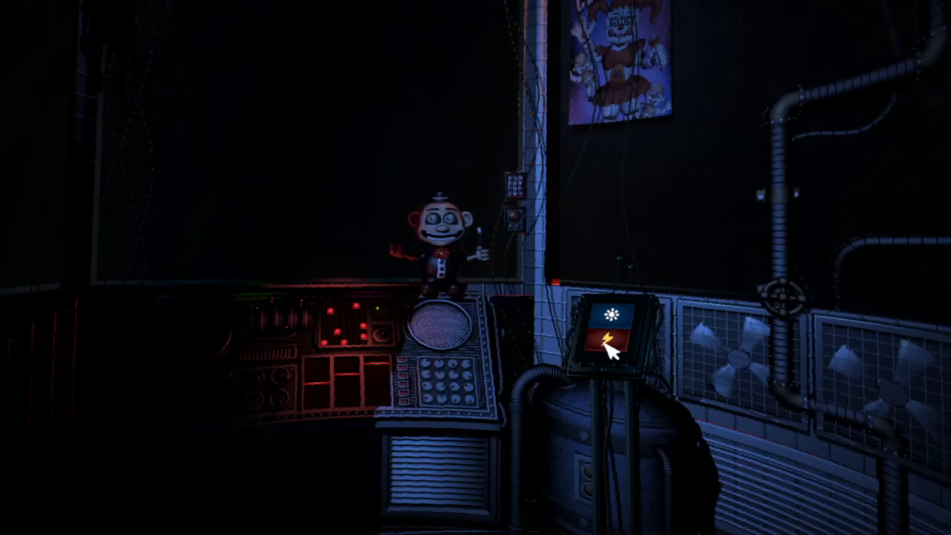
- Alternate repeated controlled shocks and light checks on the Circus gallery until it passes
click(611, 345)
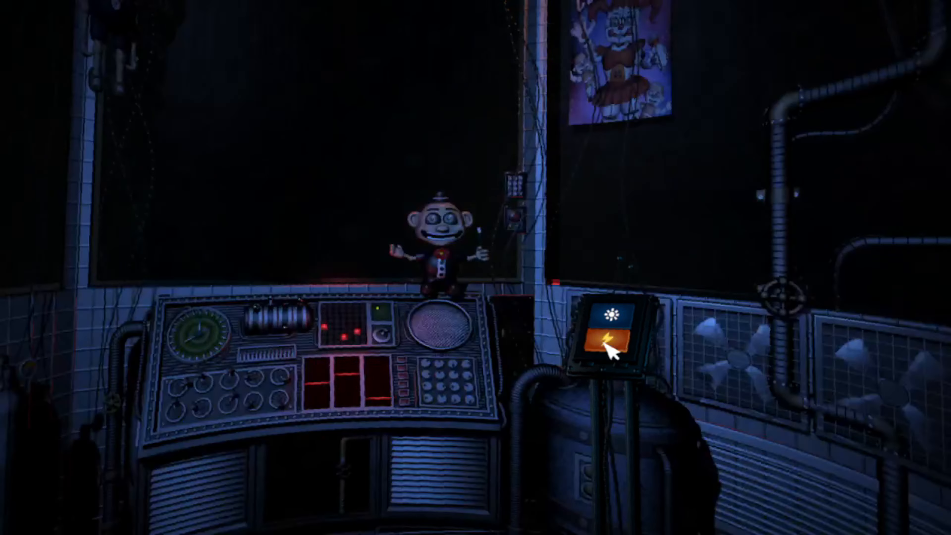
click(613, 345)
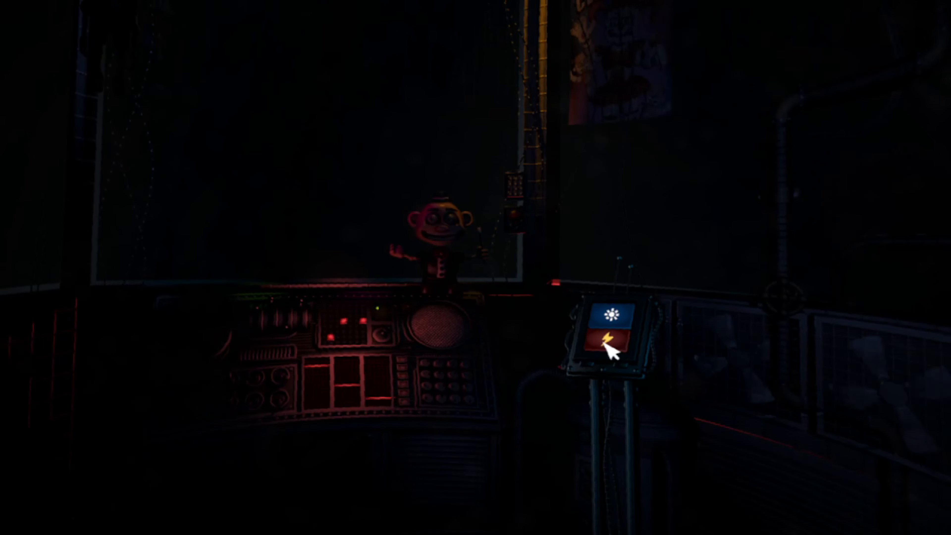
click(611, 313)
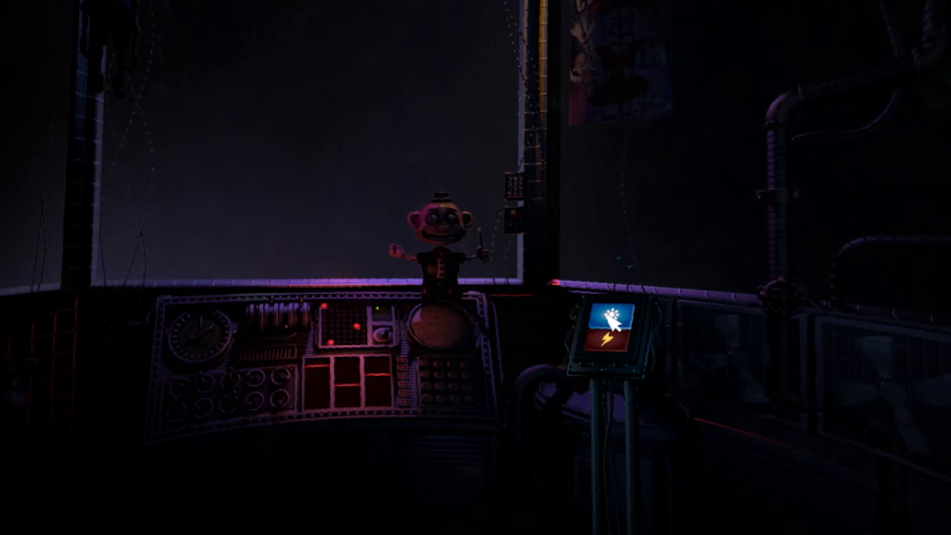
click(611, 323)
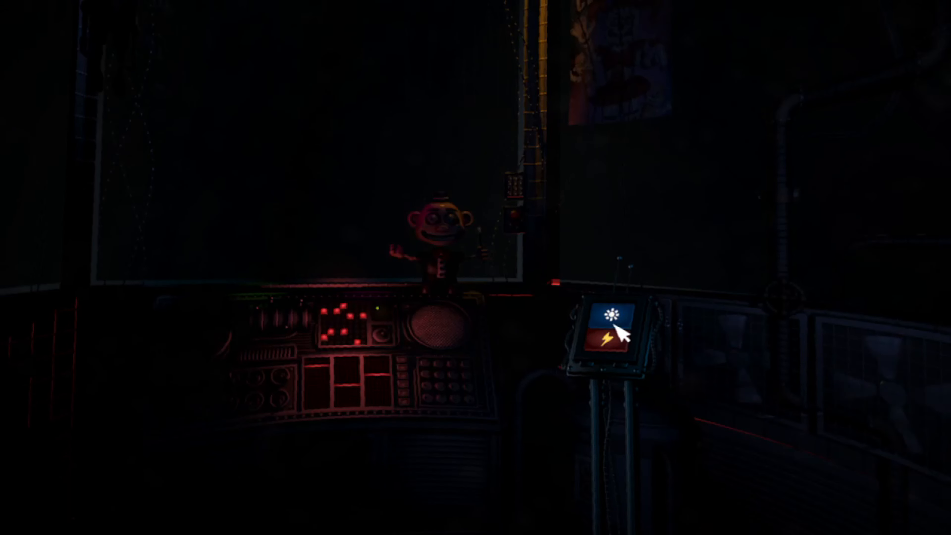
click(615, 338)
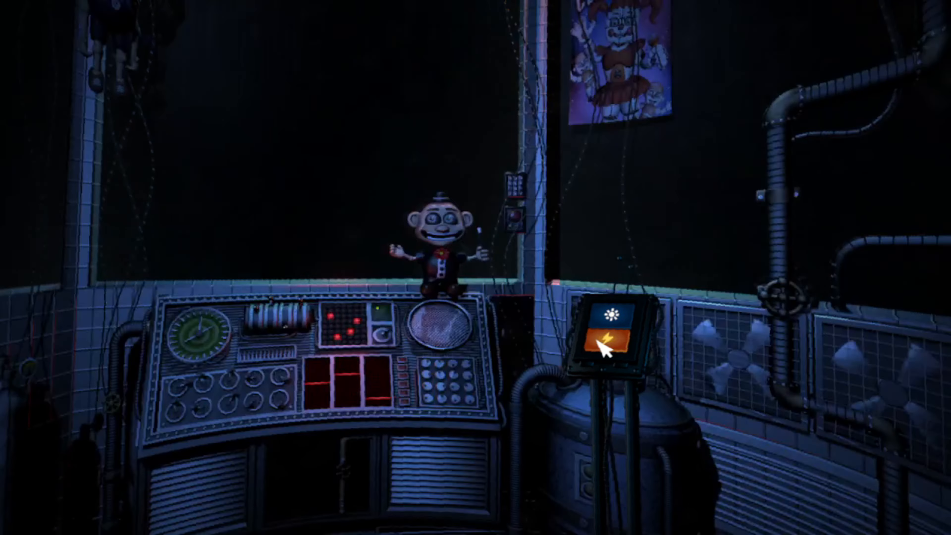
click(611, 340)
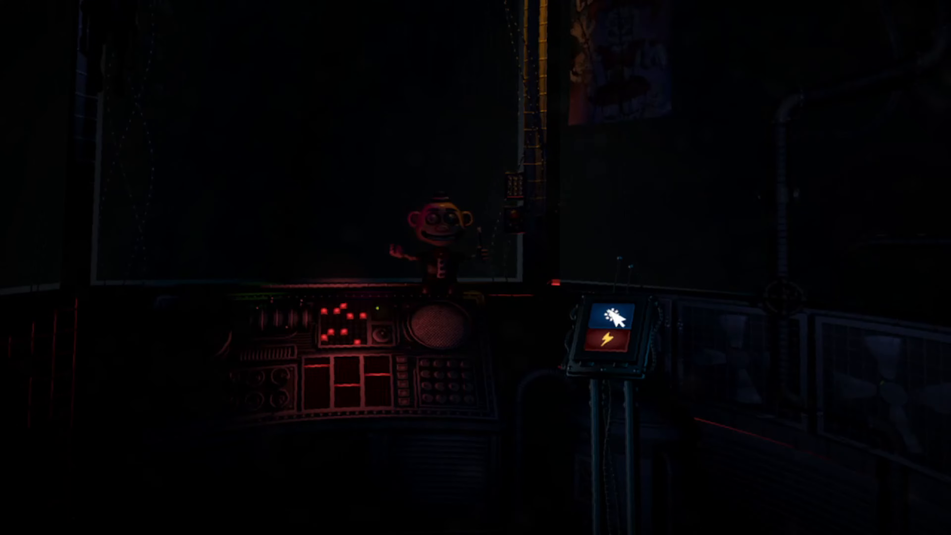
mouse_move(610, 352)
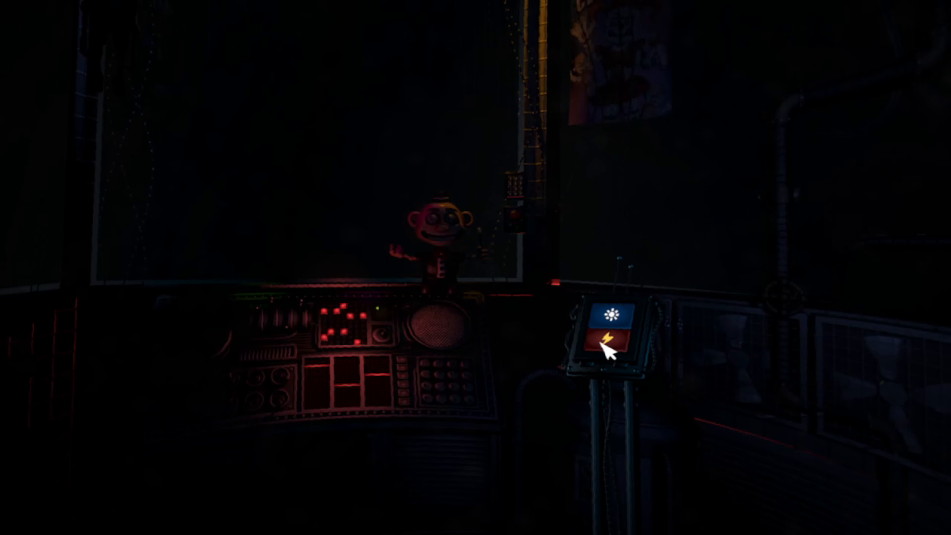
click(610, 340)
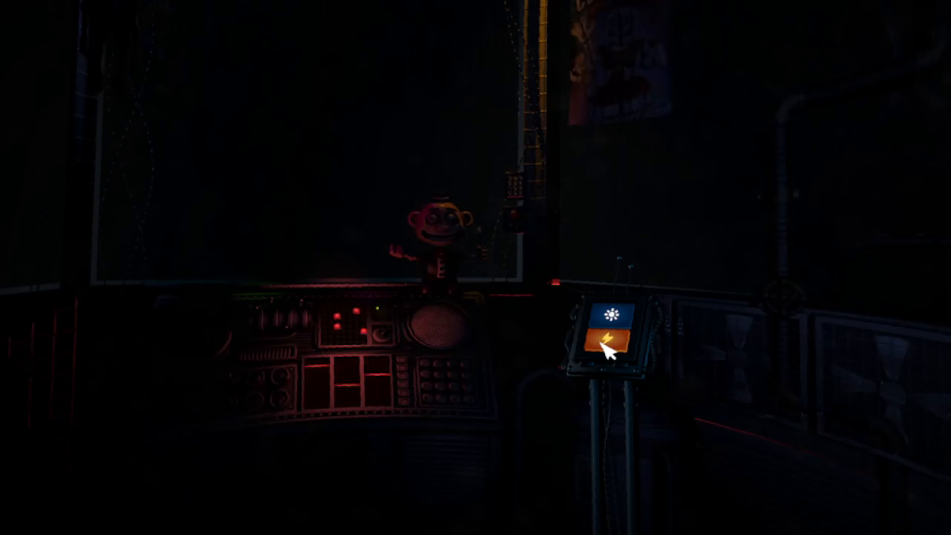
click(613, 319)
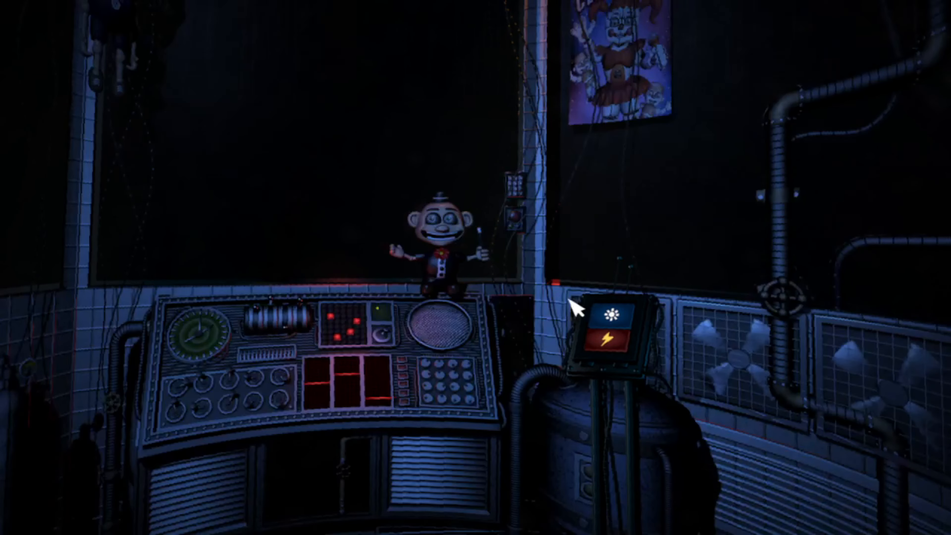
click(611, 321)
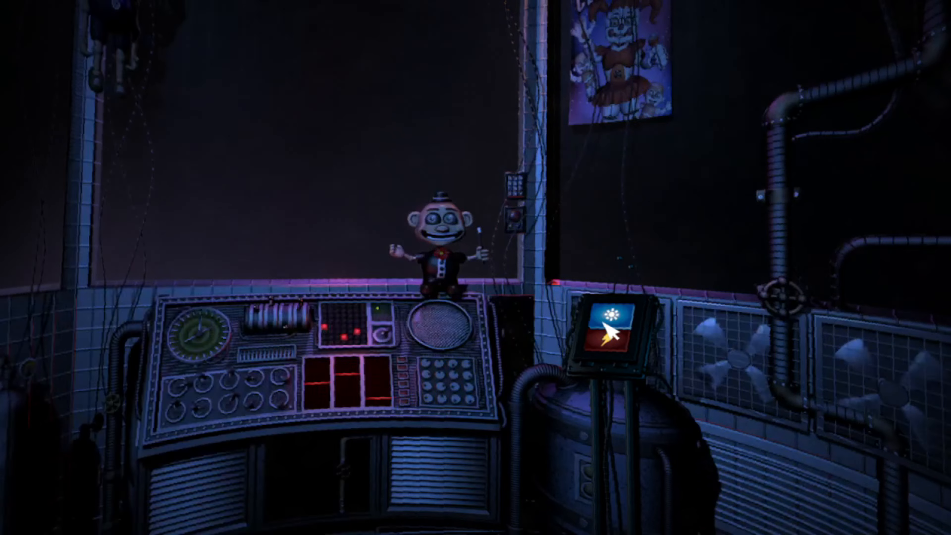